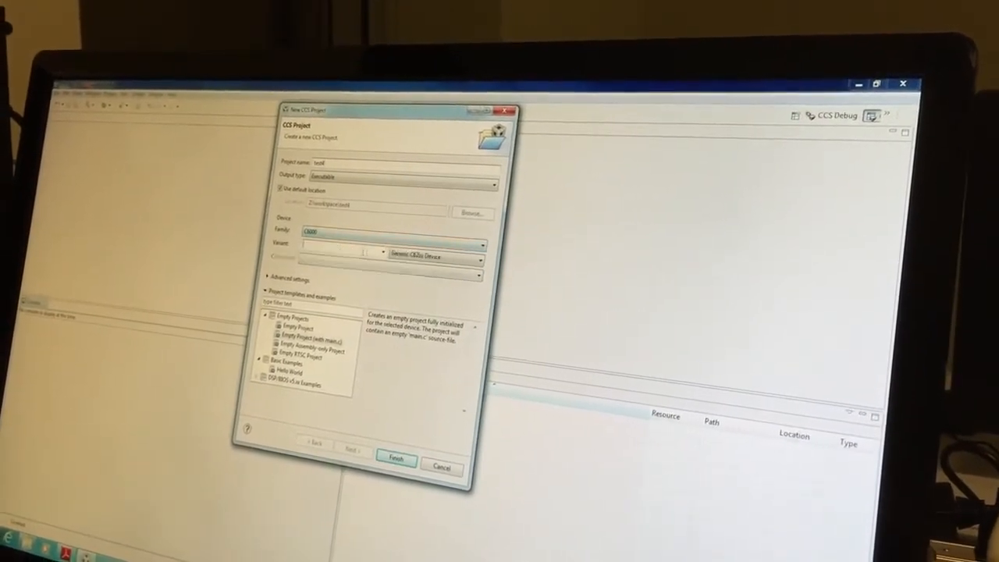
# Create an empty C6000 project 'test' for TMS320C6713 with the onboard USB emulator connection
pyautogui.click(387, 243)
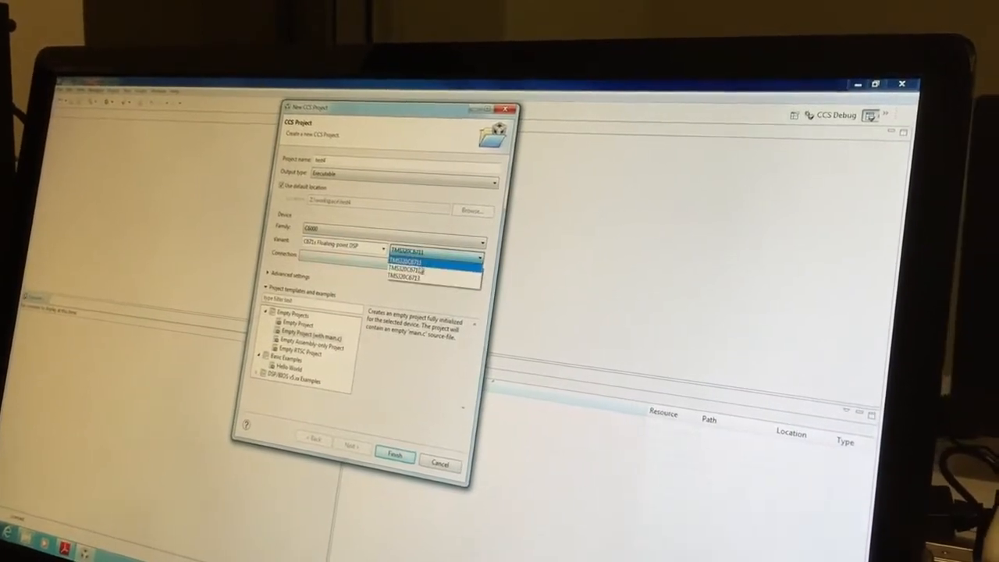
pyautogui.click(429, 254)
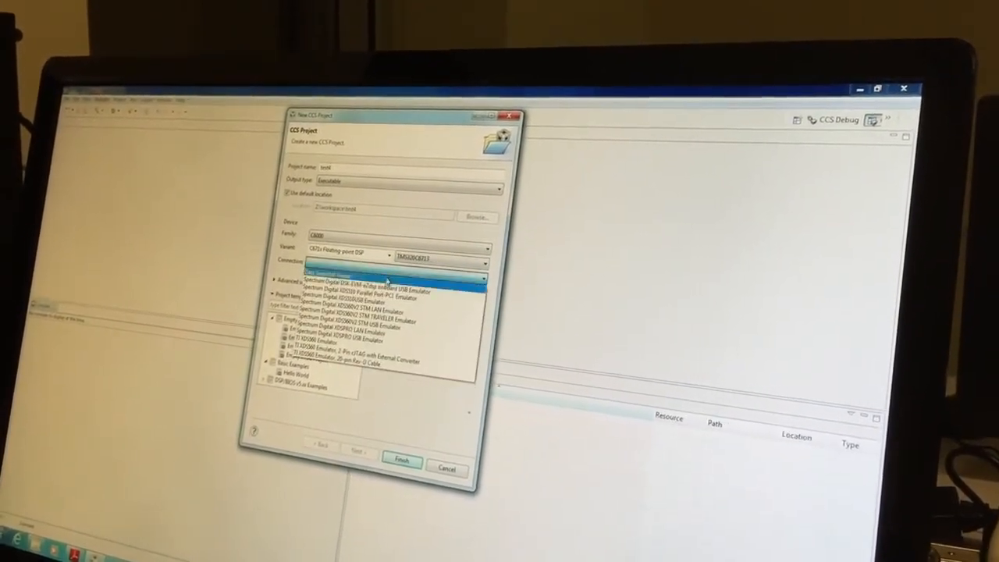
pyautogui.click(366, 277)
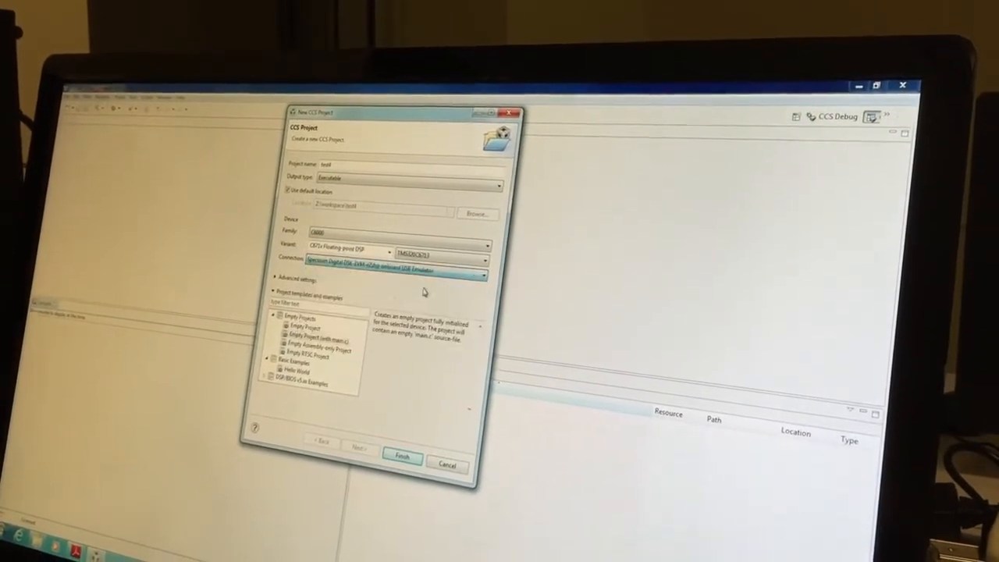
pyautogui.click(300, 327)
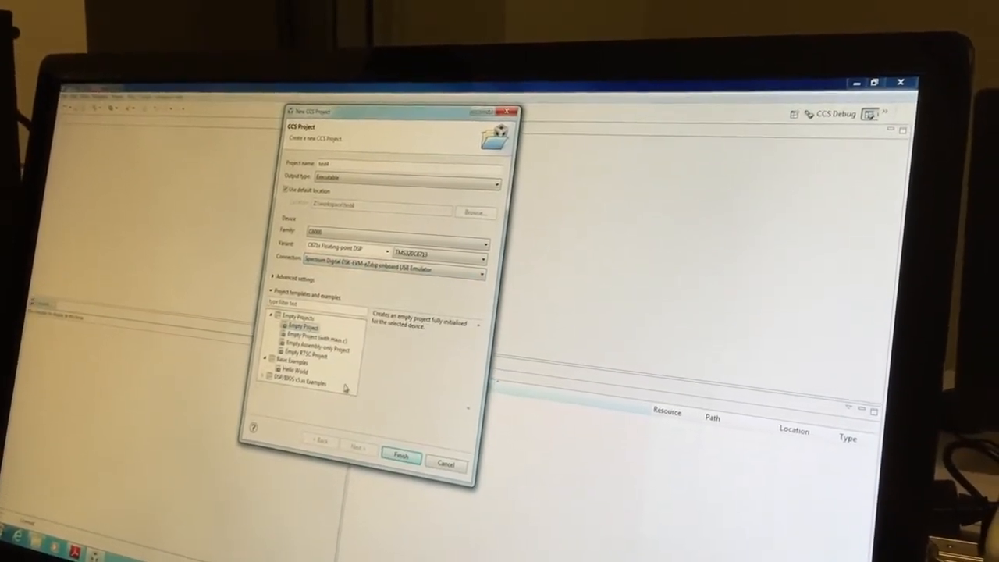
pyautogui.click(399, 456)
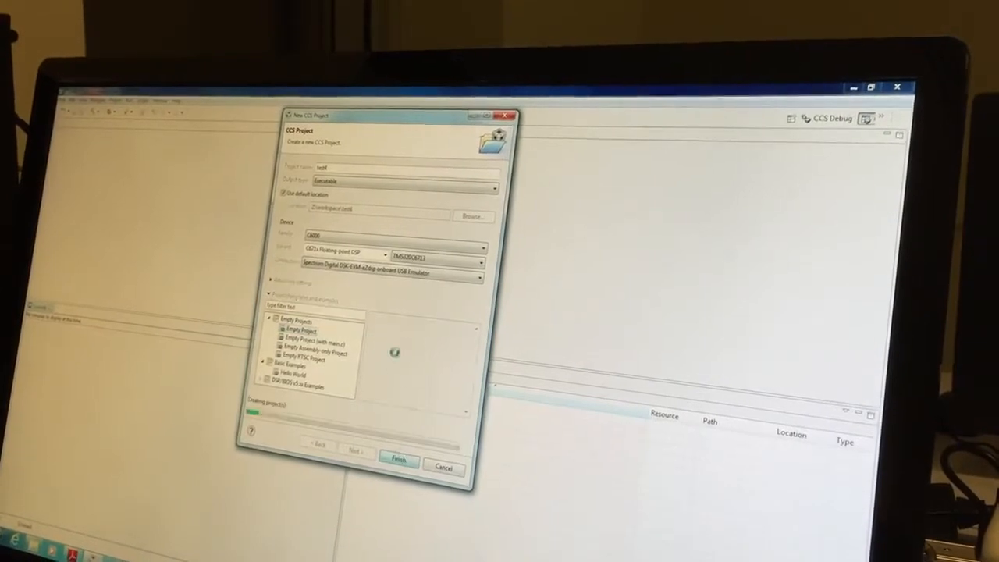
pyautogui.click(398, 459)
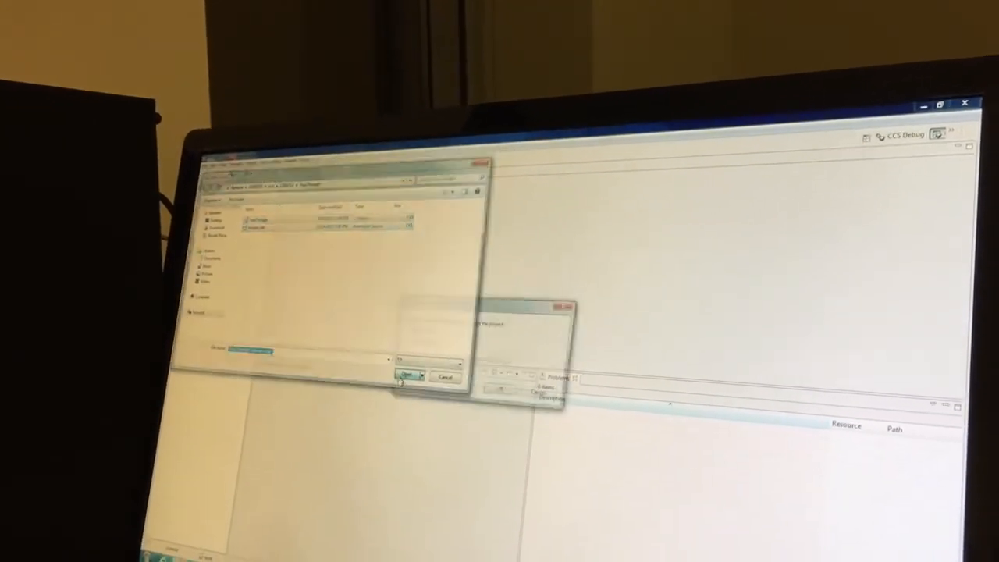
# Copy the selected source files into the project rather than linking them
pyautogui.click(404, 376)
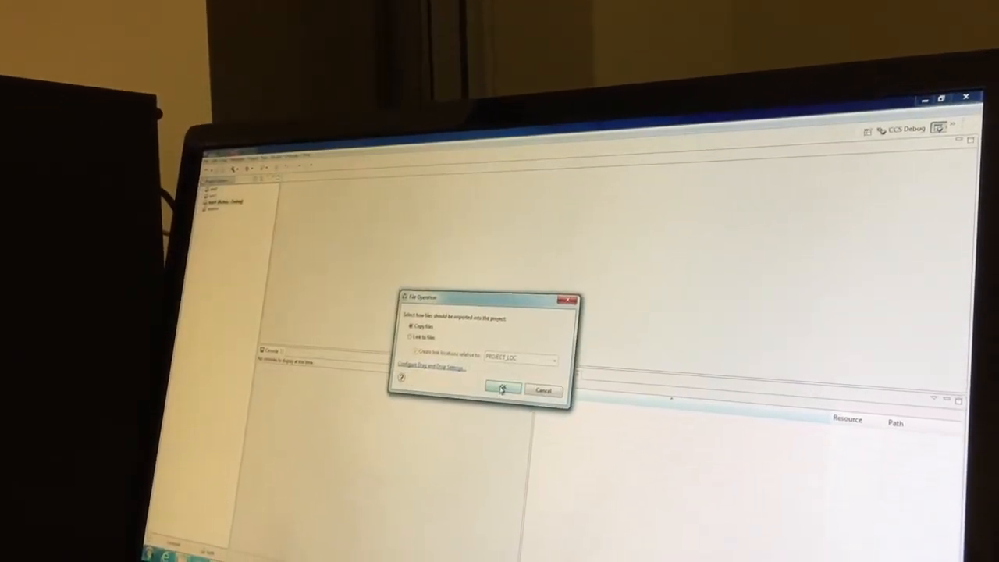
pyautogui.click(499, 390)
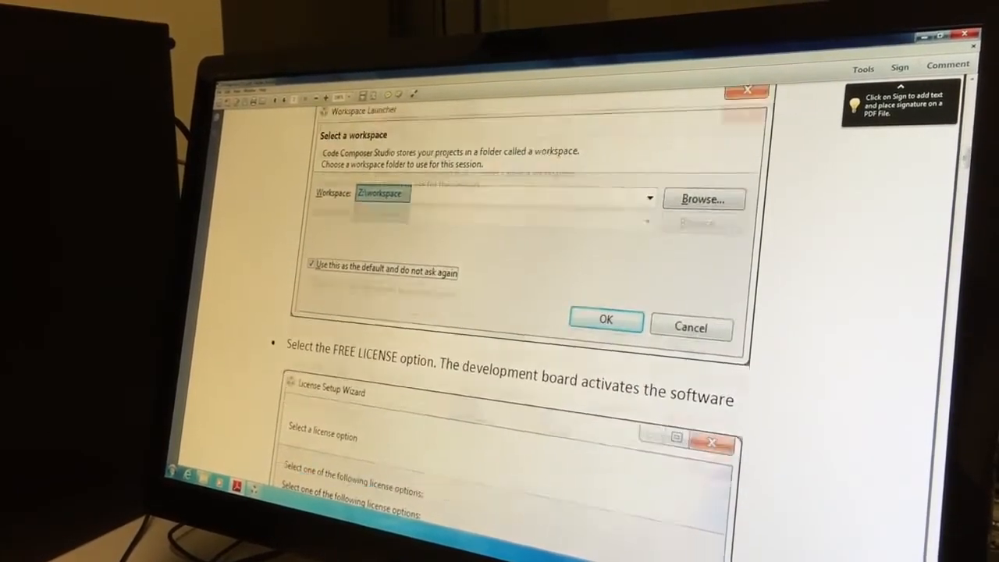
# Scroll the guide to Part 4 and select the Chip Support Library include path text
pyautogui.click(605, 320)
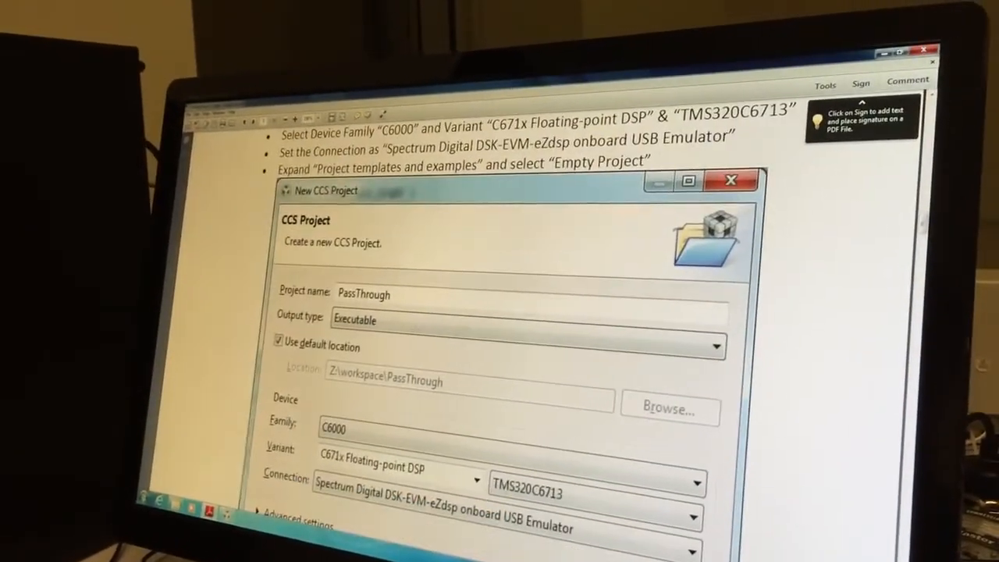
pyautogui.scroll(-3)
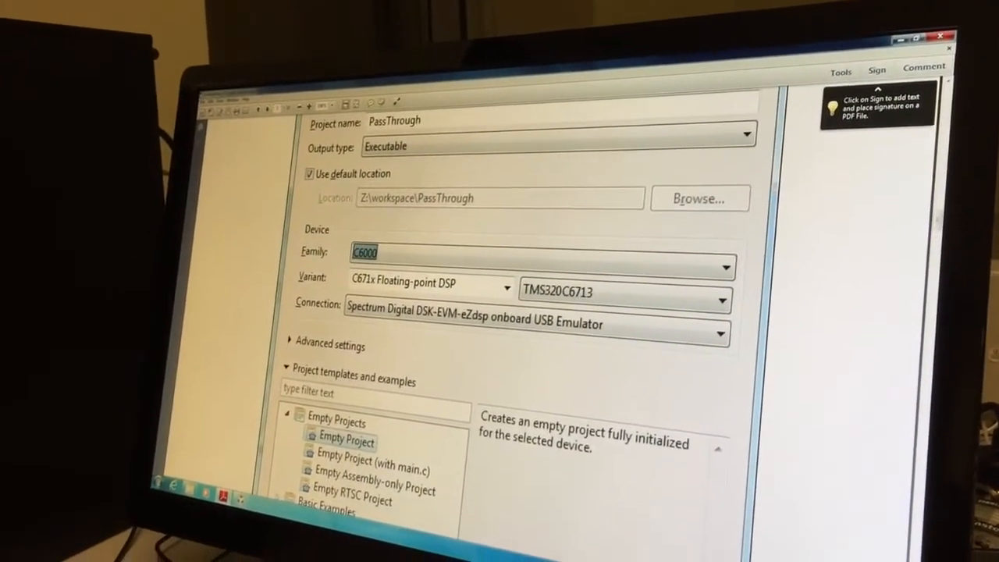
pyautogui.scroll(-3)
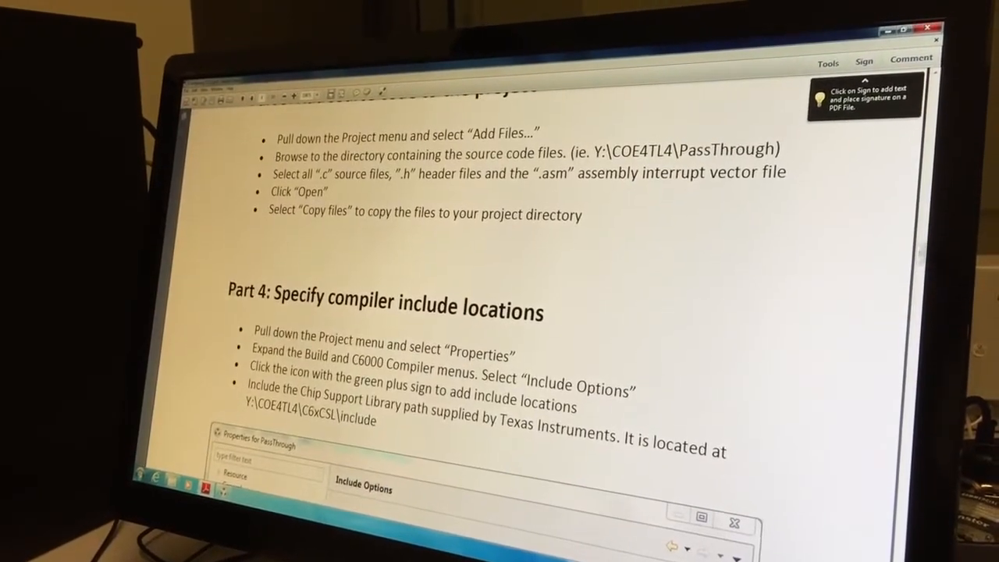
pyautogui.doubleClick(382, 309)
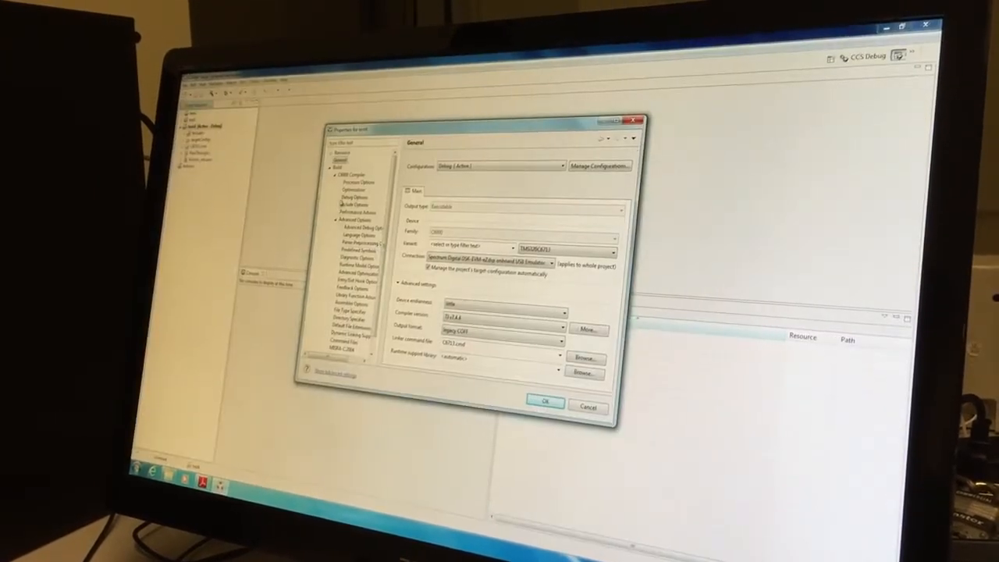
# Add Y:\COE4TL4\C6xCSL\include to the C6000 Compiler include search paths
pyautogui.click(343, 205)
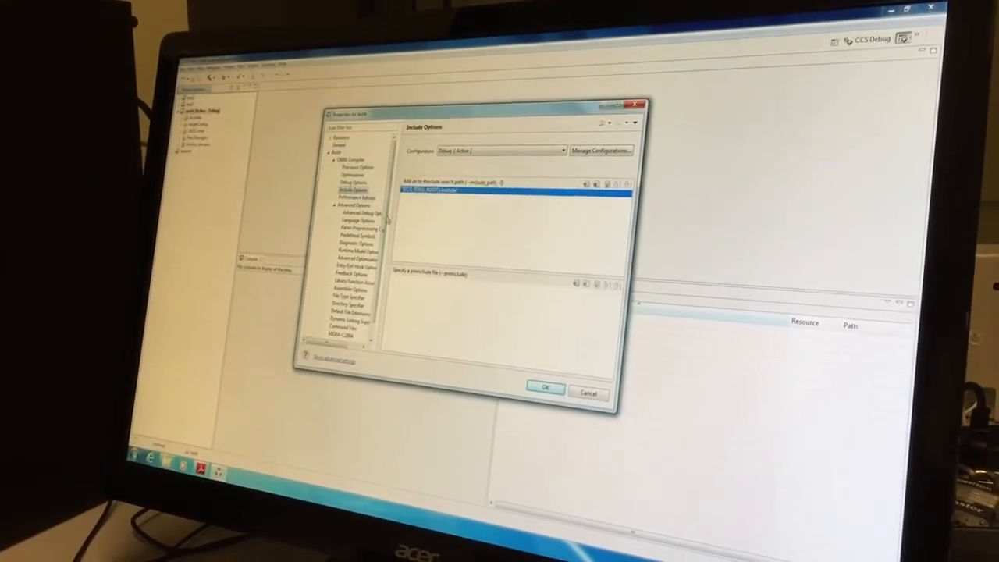
pyautogui.click(584, 184)
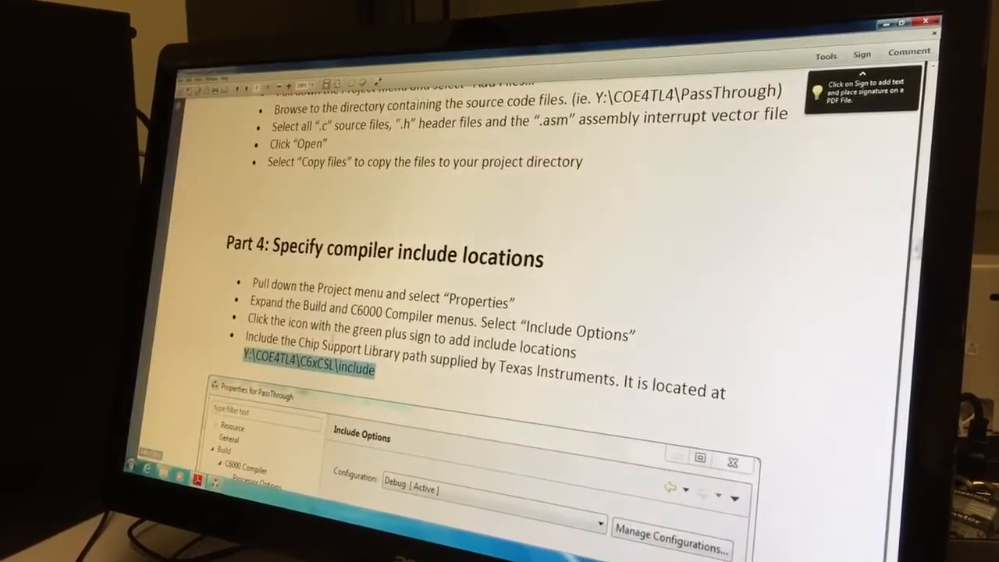
pyautogui.scroll(-3)
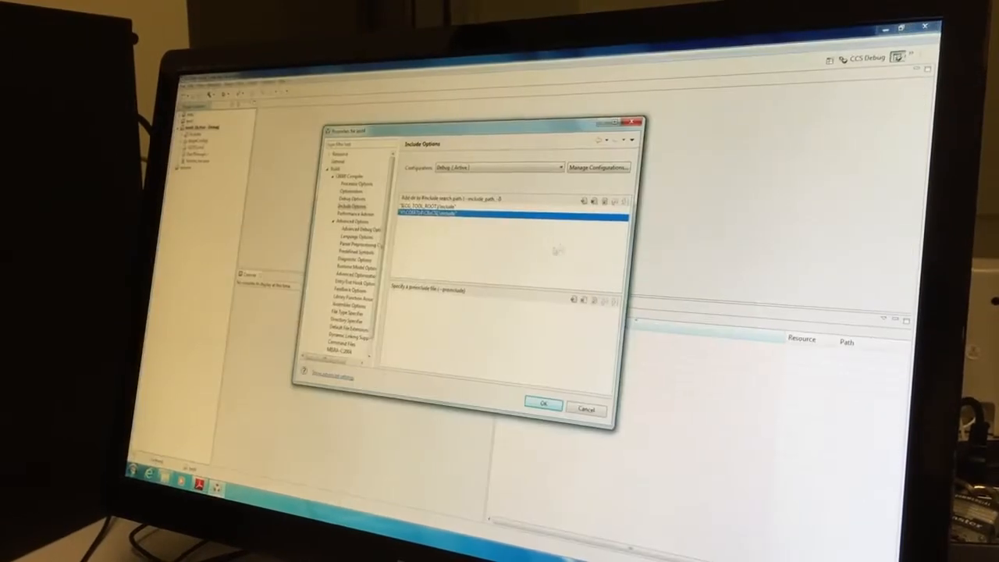
pyautogui.click(581, 203)
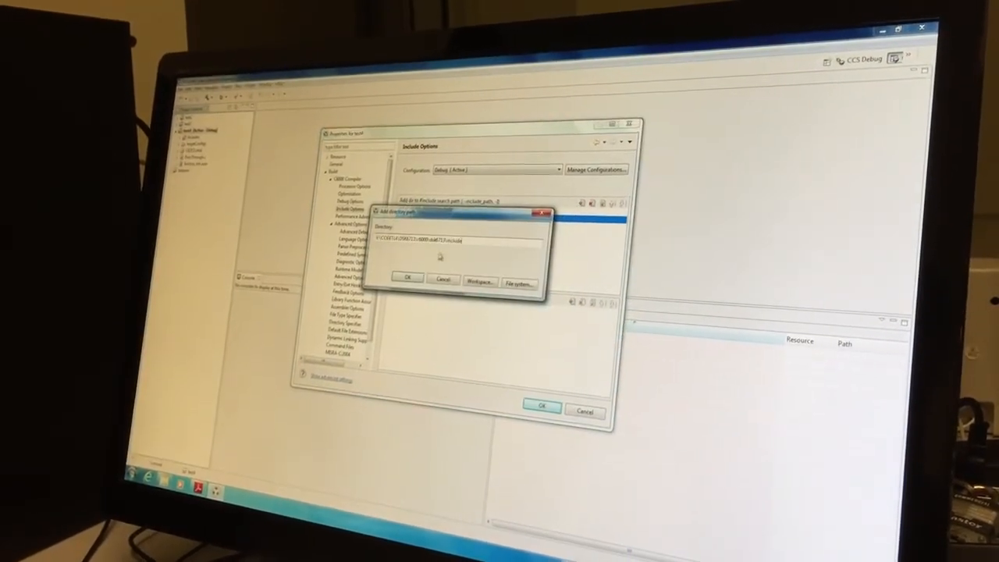
pyautogui.click(406, 278)
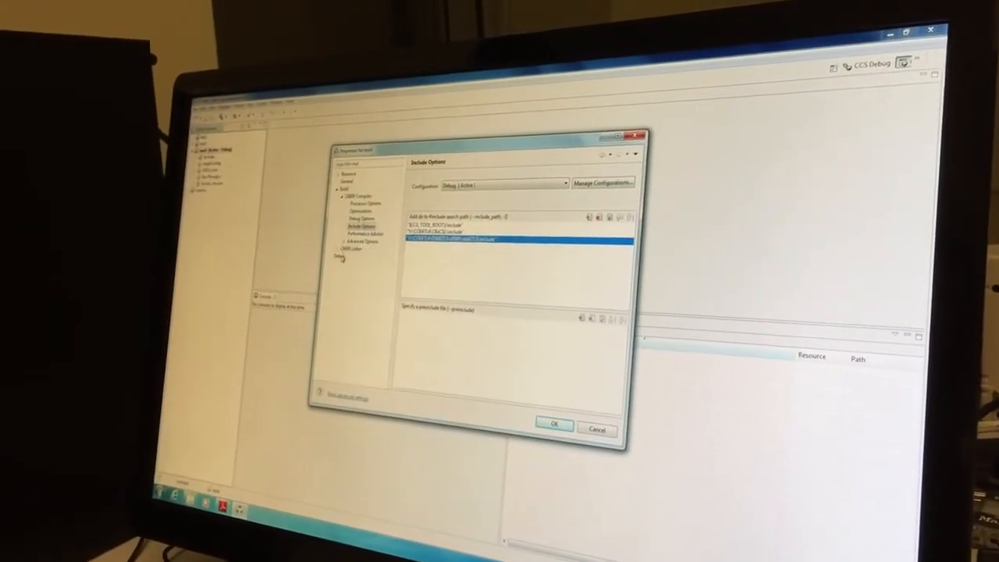
# Add the required library file to the C6000 Linker file search path list
pyautogui.click(367, 259)
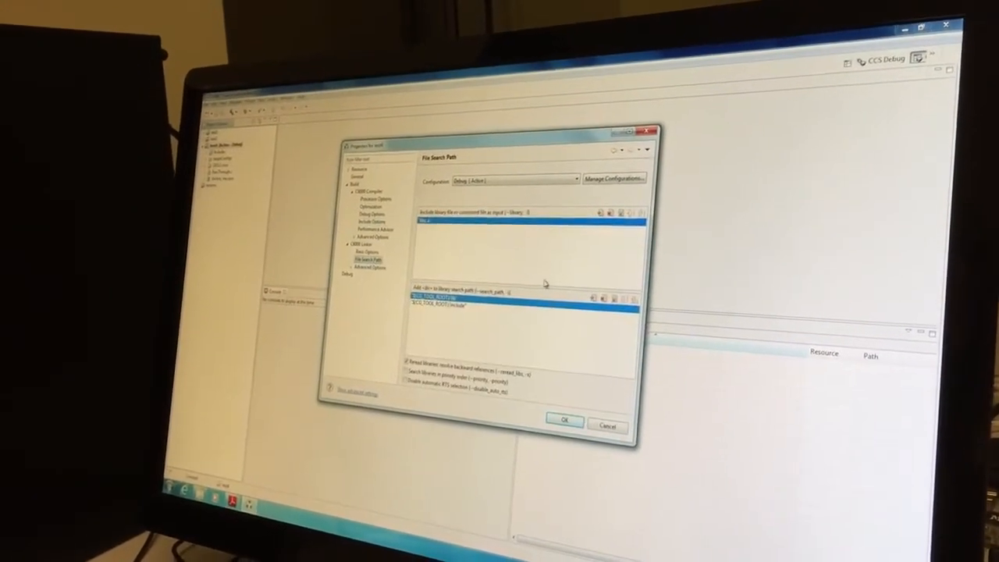
pyautogui.click(596, 300)
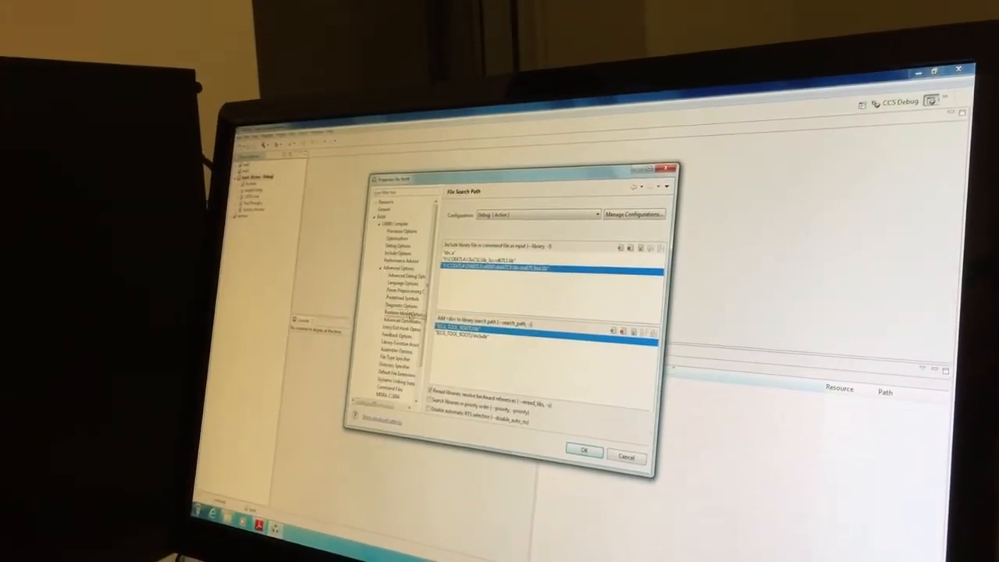
pyautogui.click(406, 313)
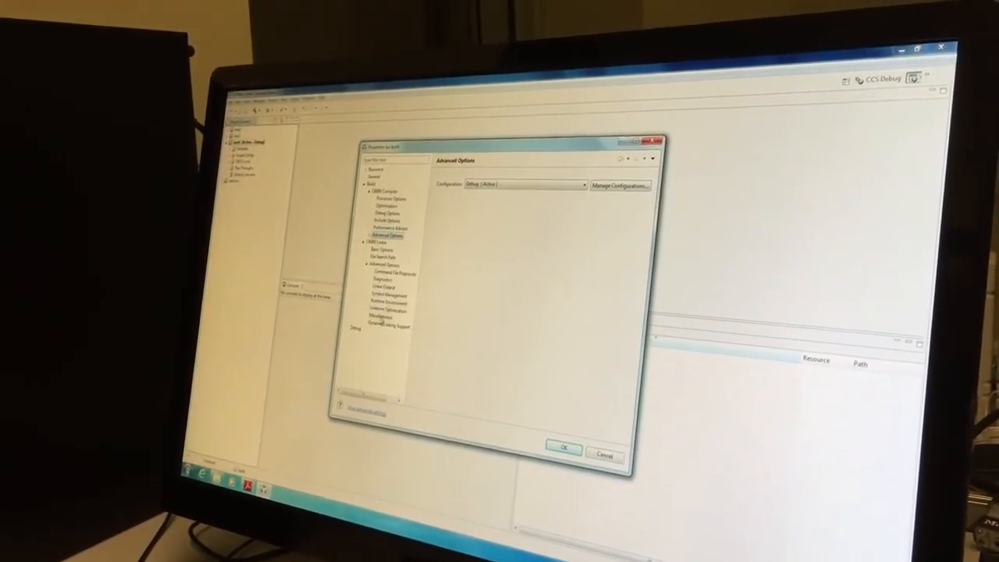
# Set the linker advanced diagnostics options and build the Debug configuration
pyautogui.click(381, 284)
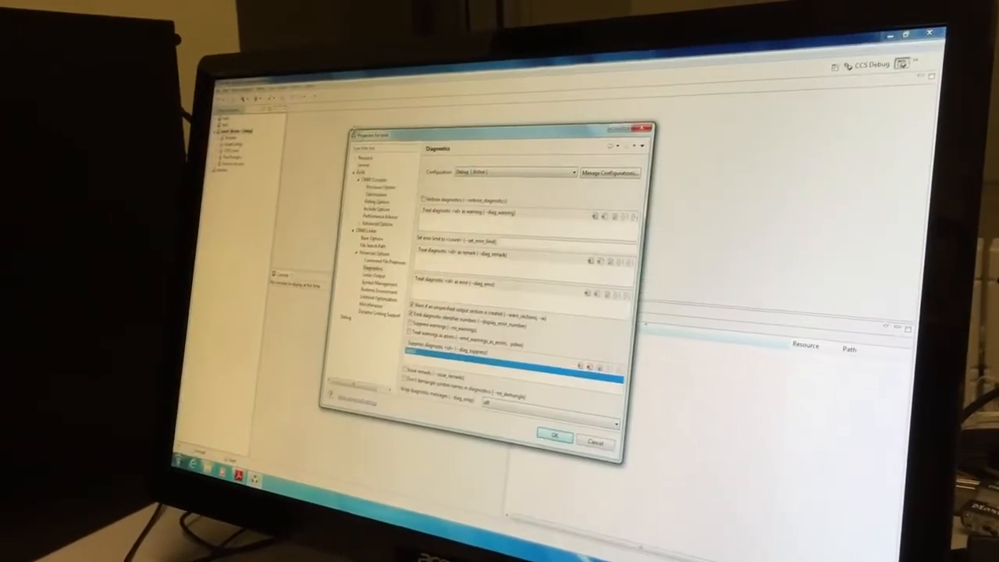
pyautogui.click(554, 434)
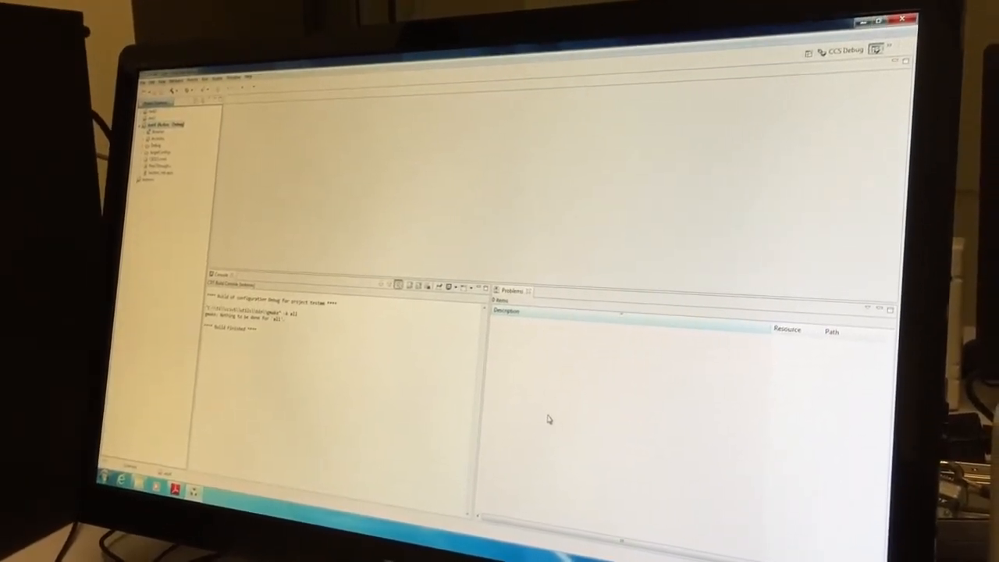
# Start a debug session loading the program onto the DSK, then show the Run menu
pyautogui.click(183, 84)
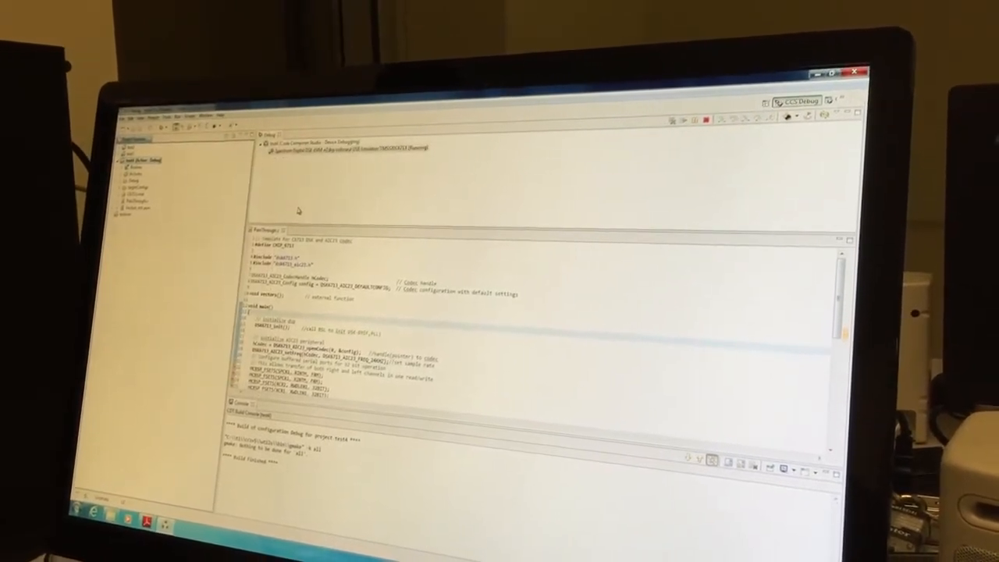
pyautogui.click(164, 116)
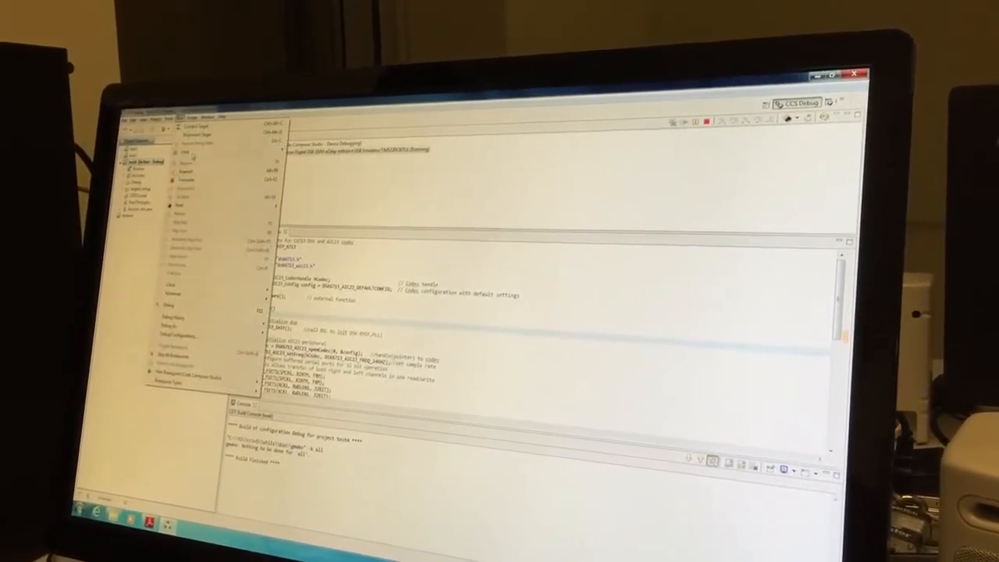